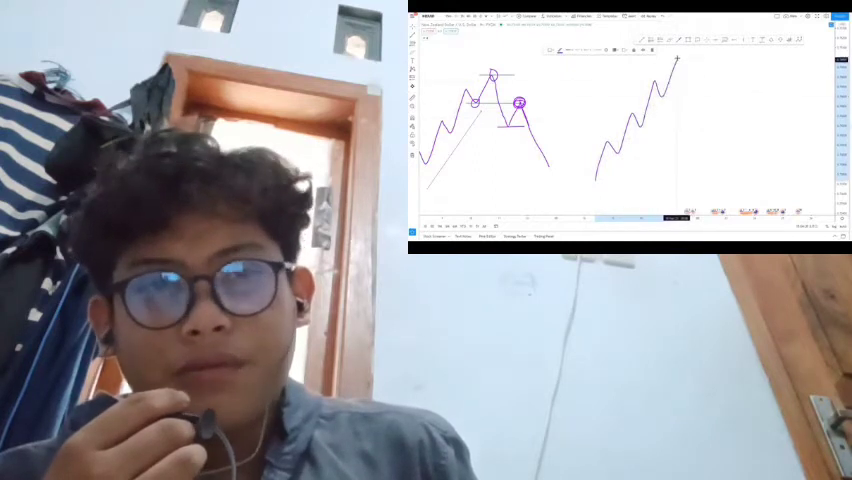
- Draw a horizontal level line across the right-hand zigzag's peak
{"action": "left_click_drag", "start_coordinate": [676, 60], "coordinate": [710, 100]}
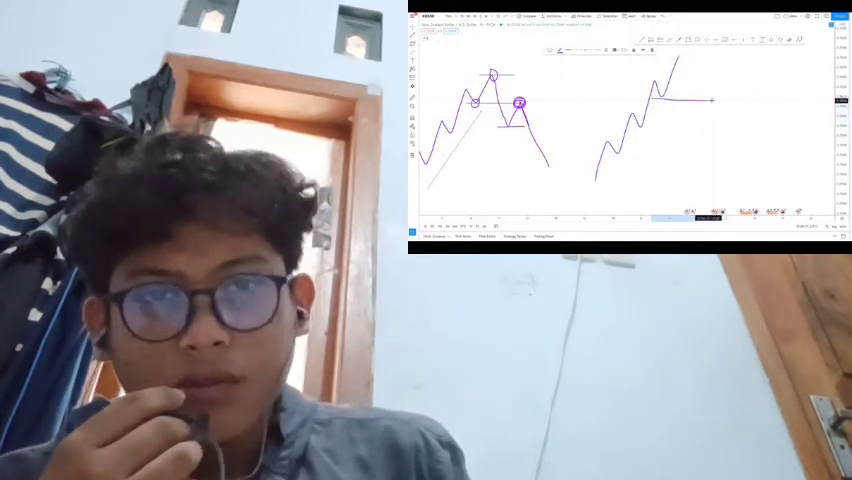